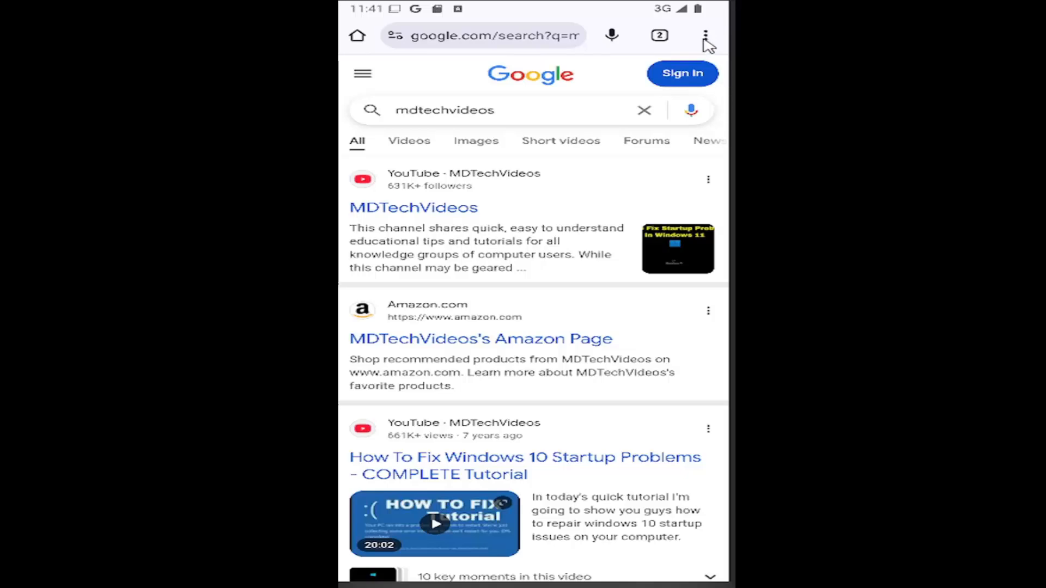
Step: Go through Chrome's menu, Settings and Site settings to the blocked JavaScript permission page
click(705, 35)
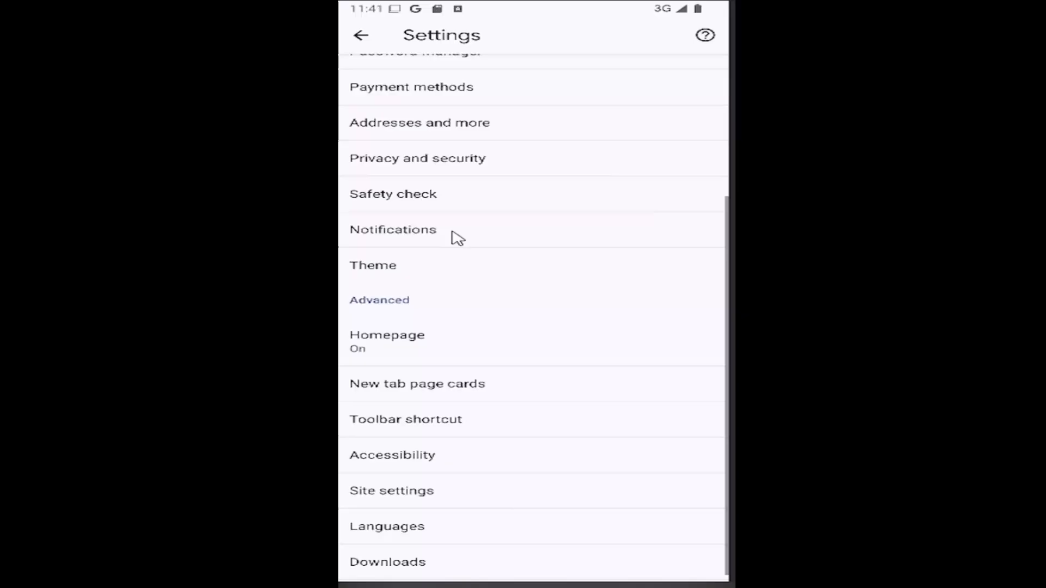
scroll(up, 3)
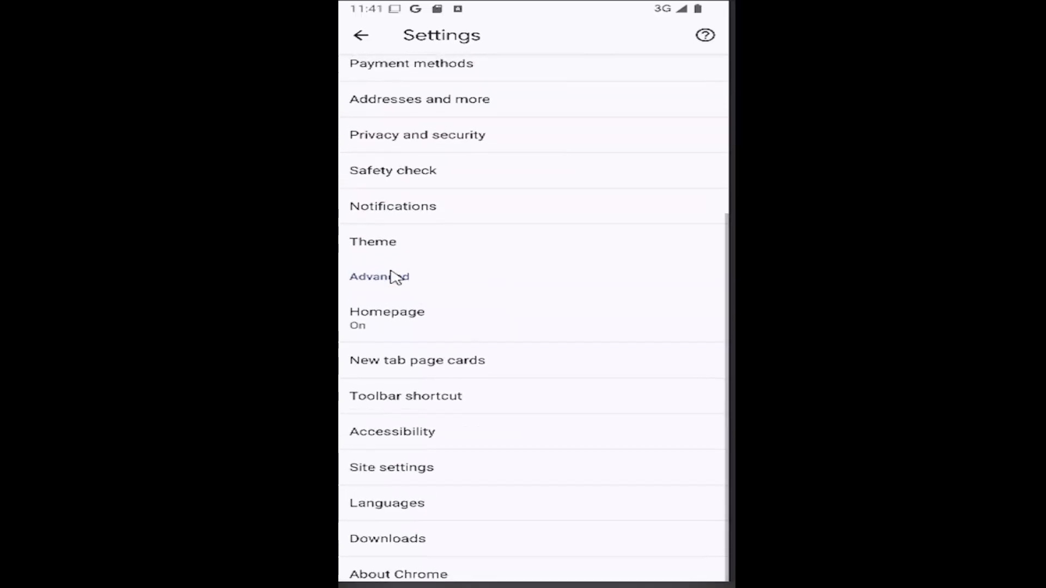
mouse_move(447, 475)
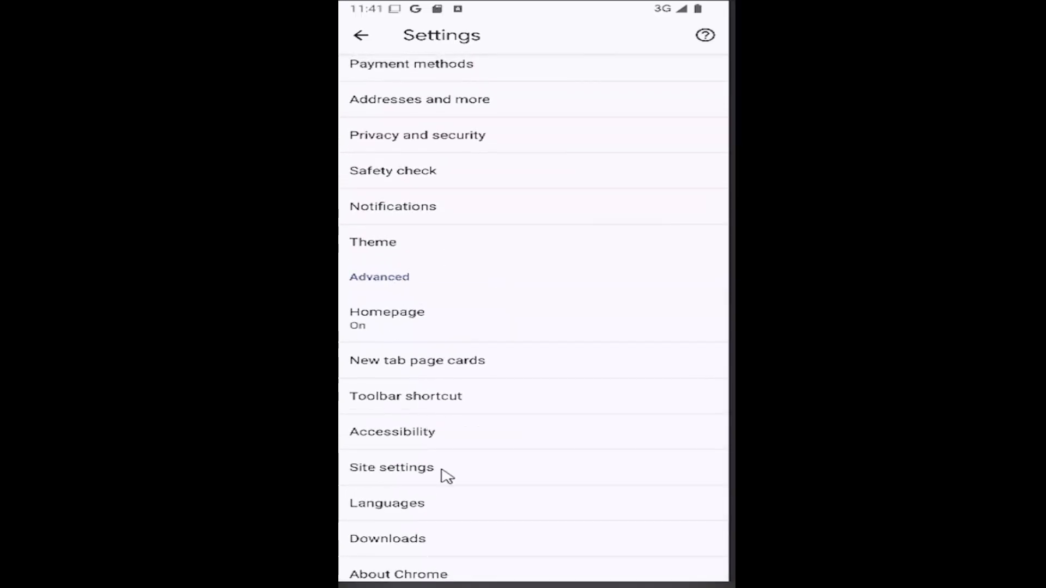
click(391, 467)
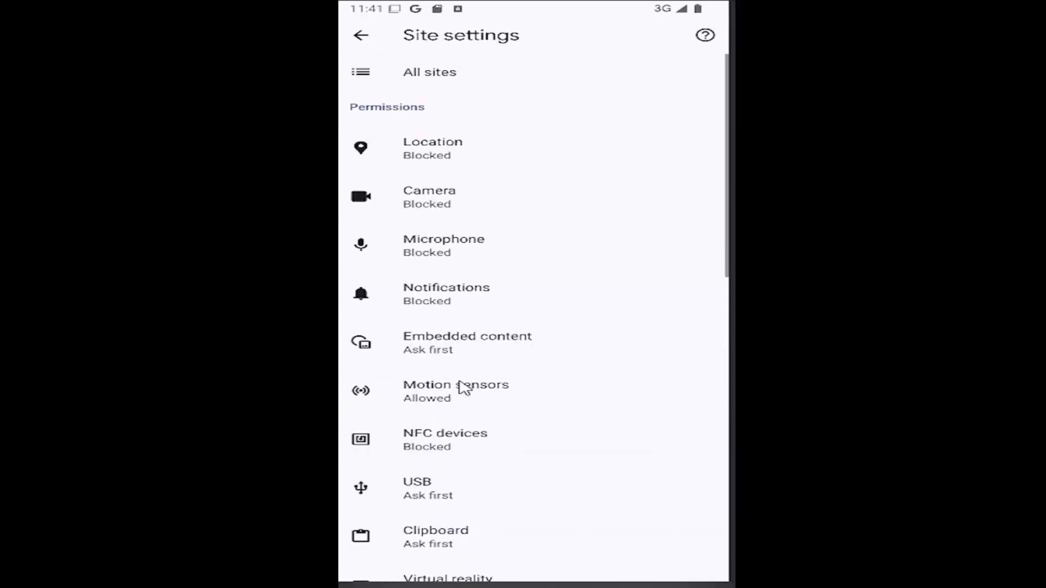
scroll(down, 3)
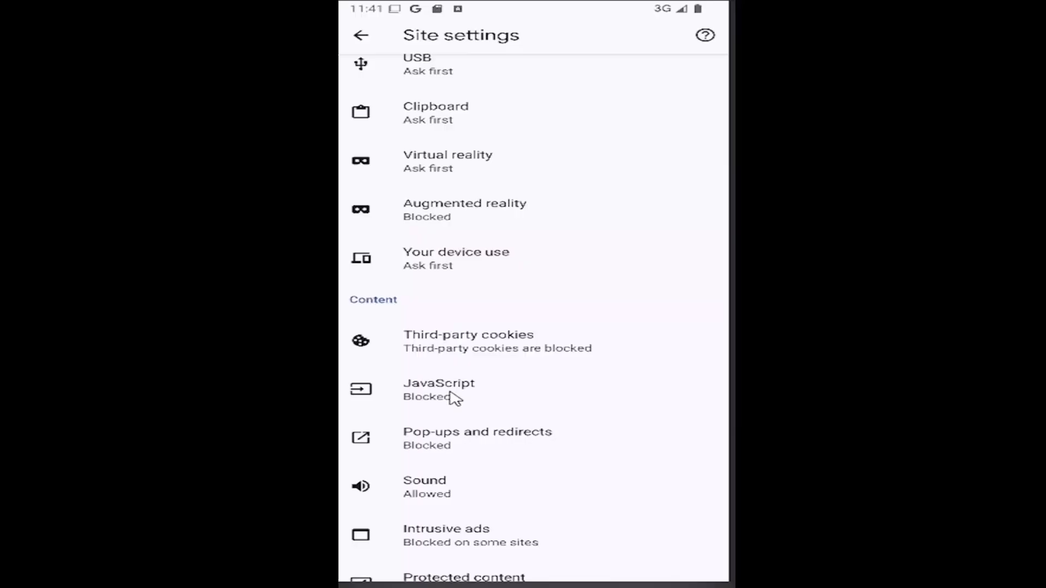
click(439, 390)
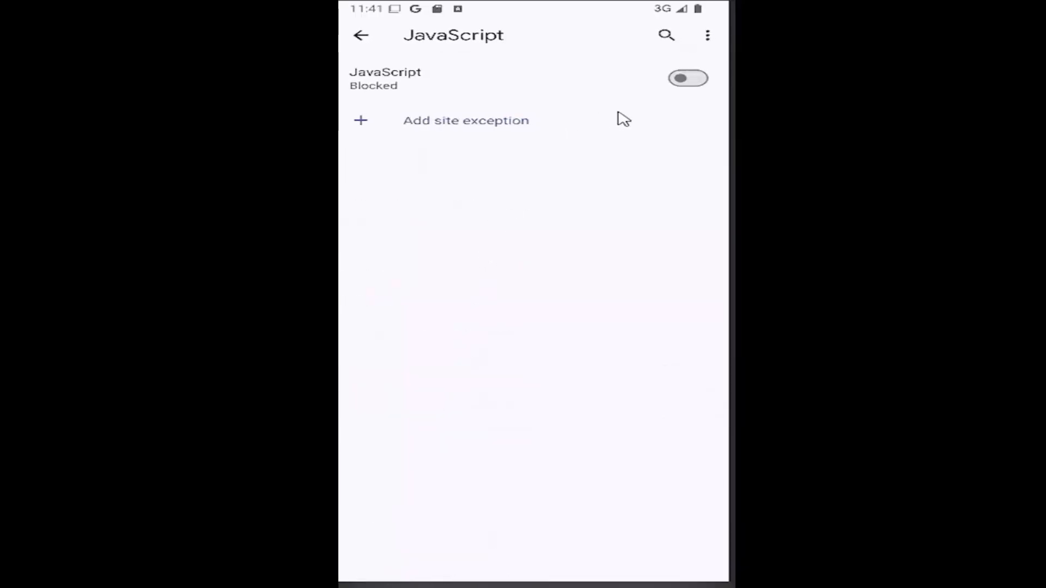
Step: Switch JavaScript to allowed, then back to blocked, and return to the Google search results
click(688, 78)
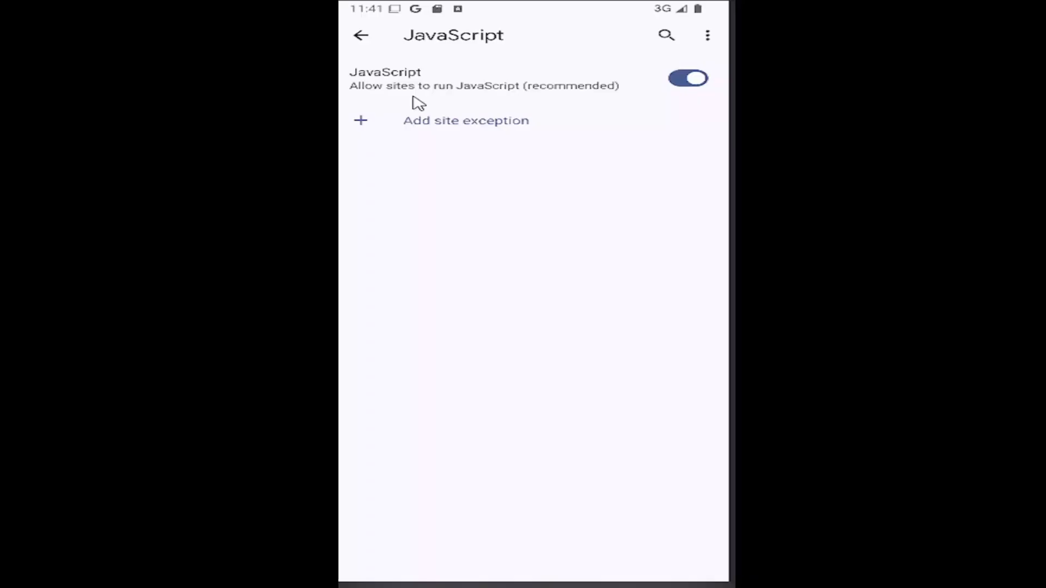
mouse_move(687, 81)
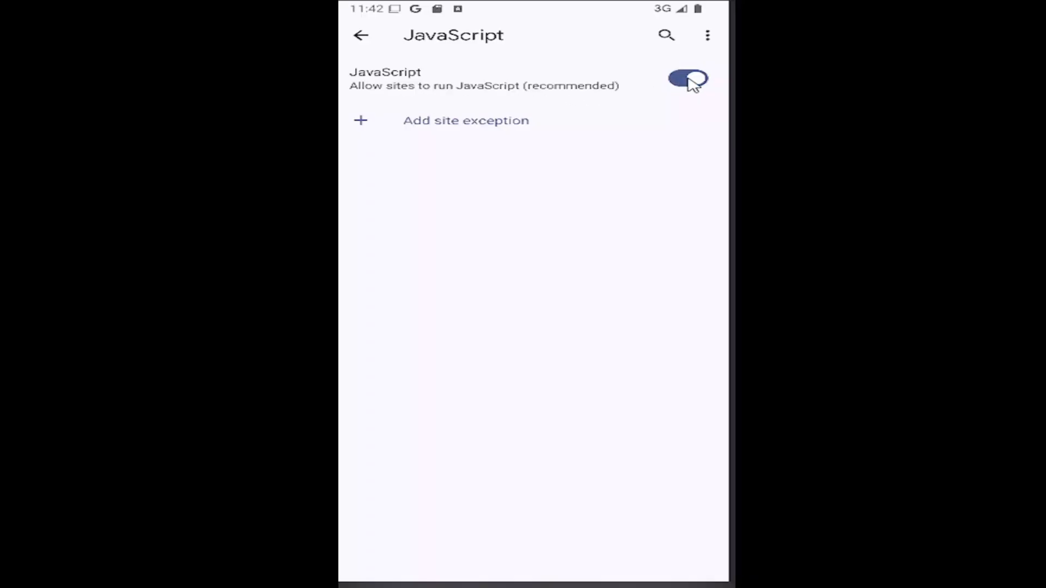
click(687, 79)
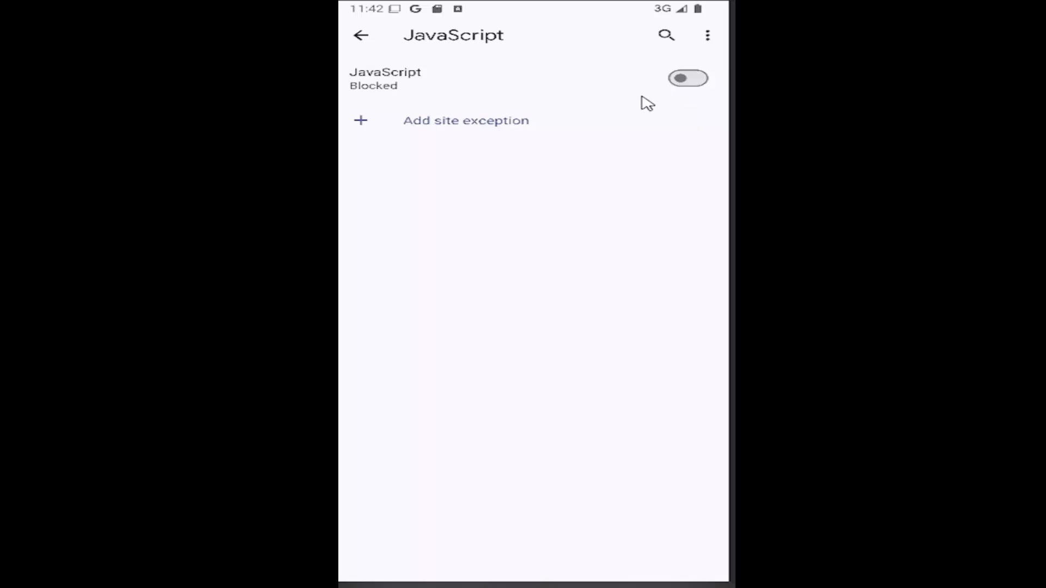
mouse_move(360, 40)
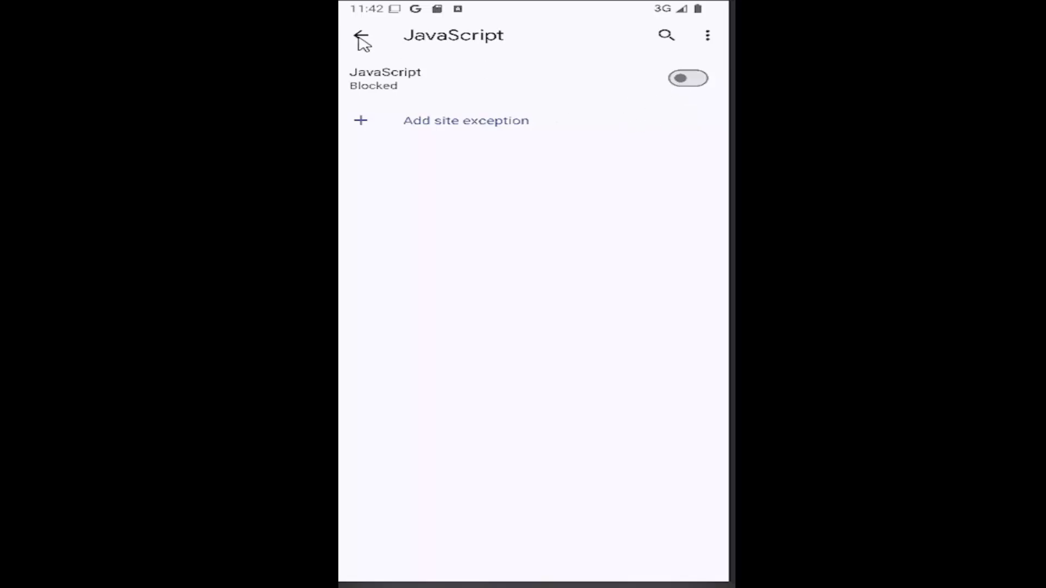
click(361, 35)
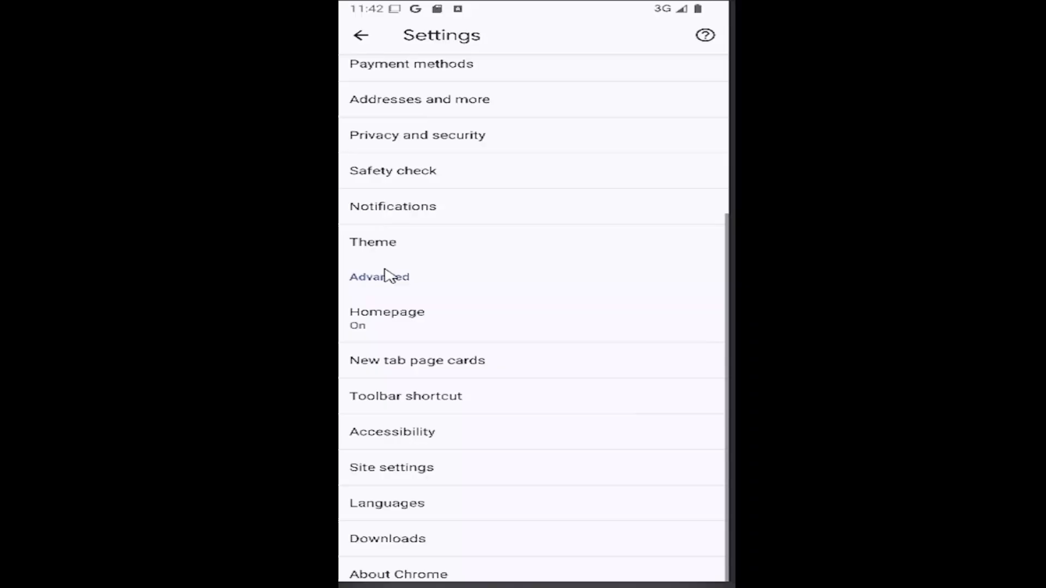
click(360, 35)
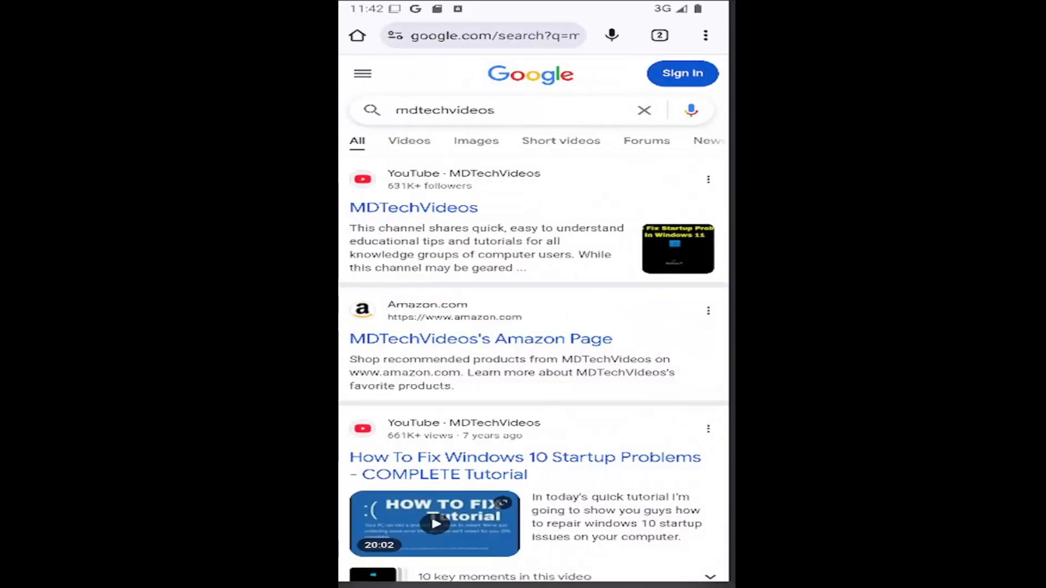